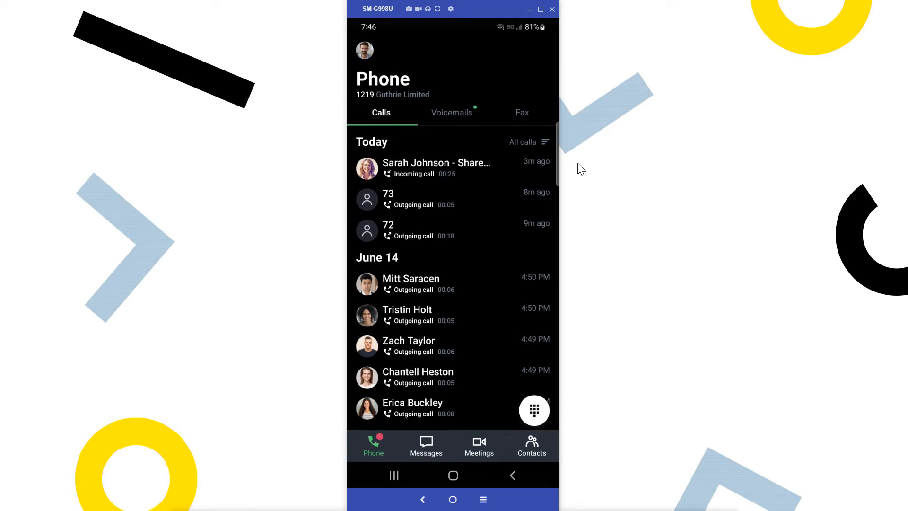
# - Open GoTo Settings from the profile avatar on the Phone call history screen
pyautogui.click(364, 50)
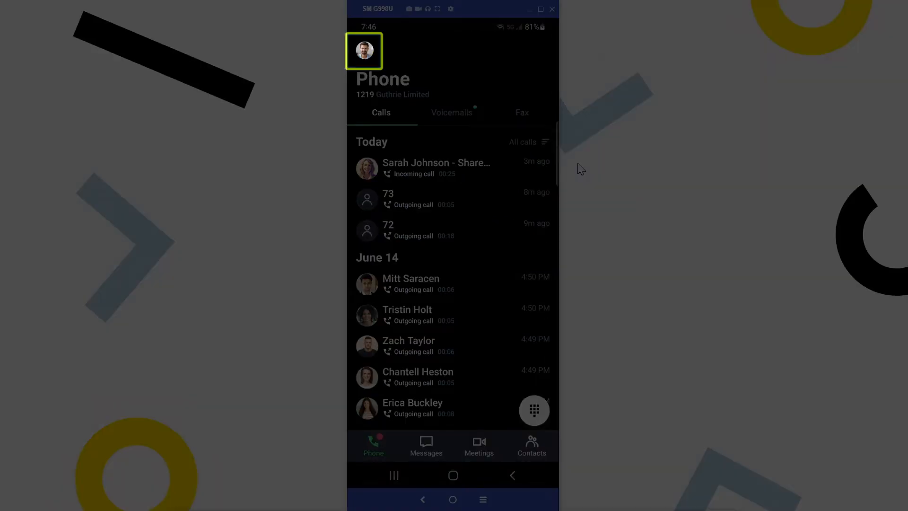
pyautogui.click(363, 51)
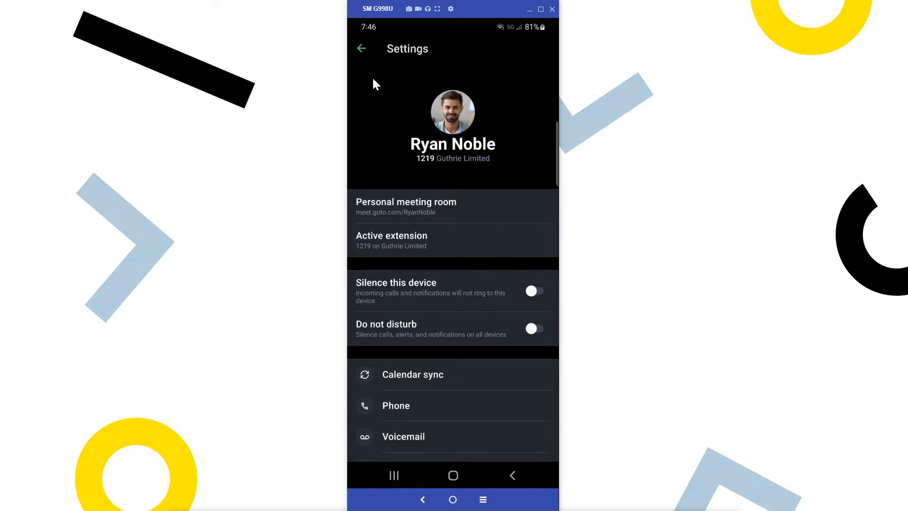
pyautogui.click(452, 240)
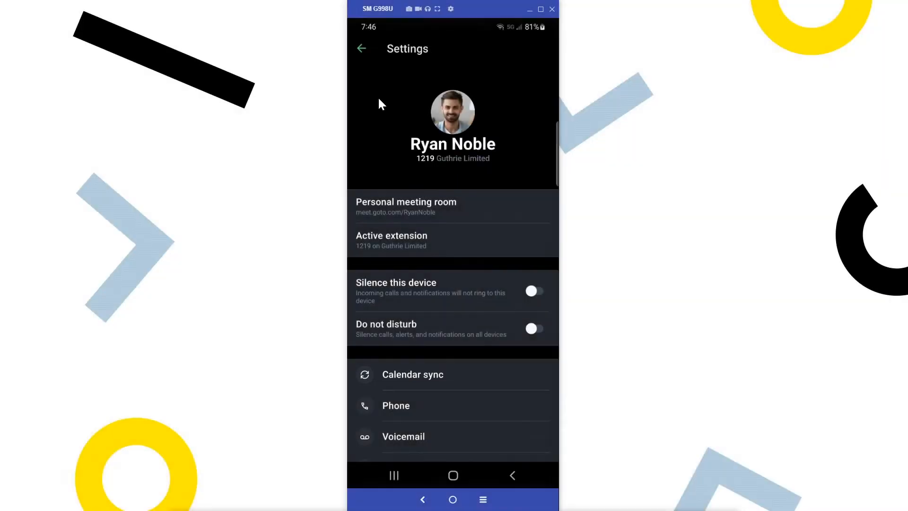
# - Open Phone settings and its Find me/Follow me rules (Ext. 1219, 20 seconds, then voicemail)
pyautogui.scroll(-3)
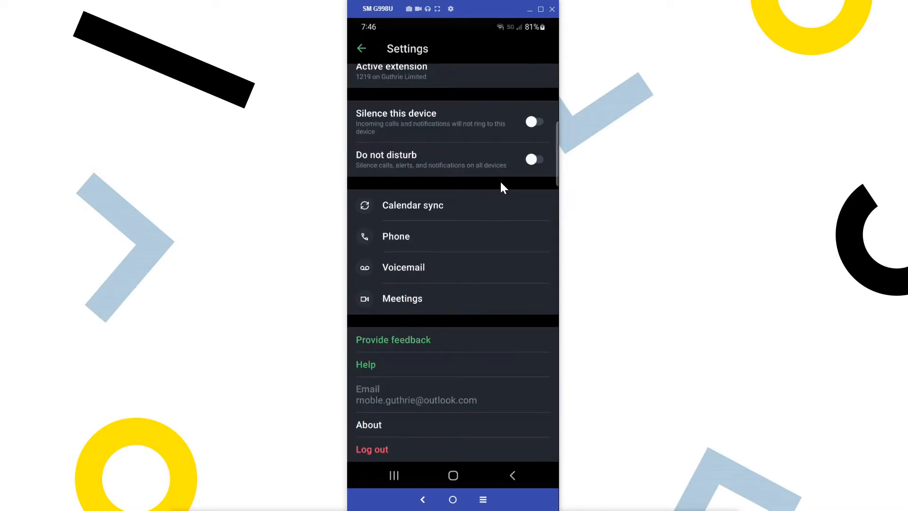
pyautogui.click(395, 236)
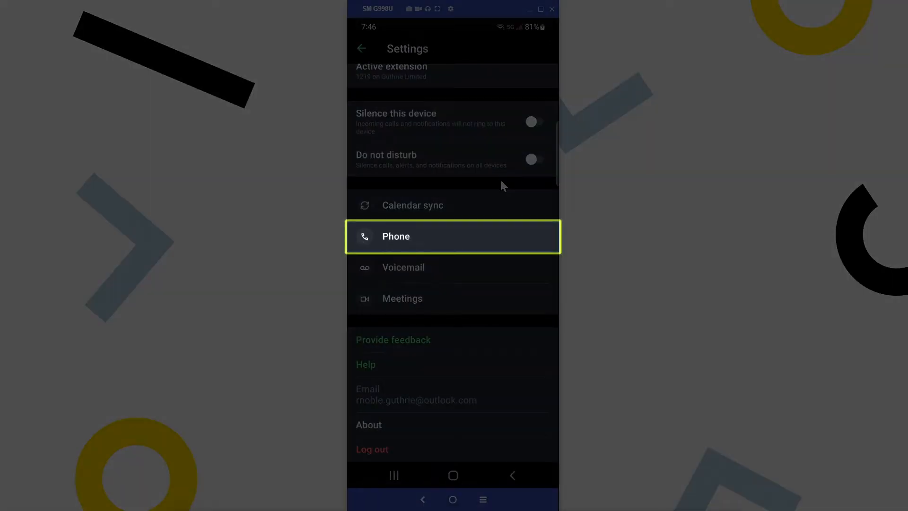
pyautogui.click(395, 236)
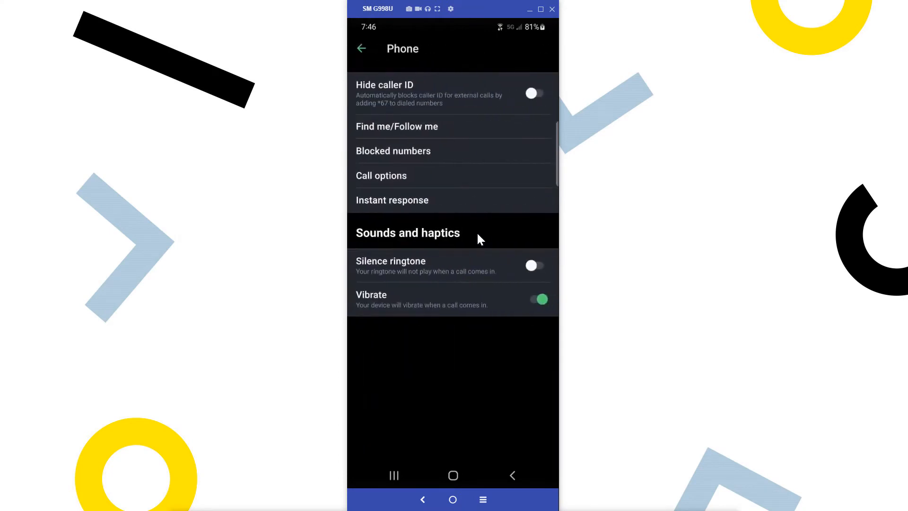
pyautogui.moveTo(503, 235)
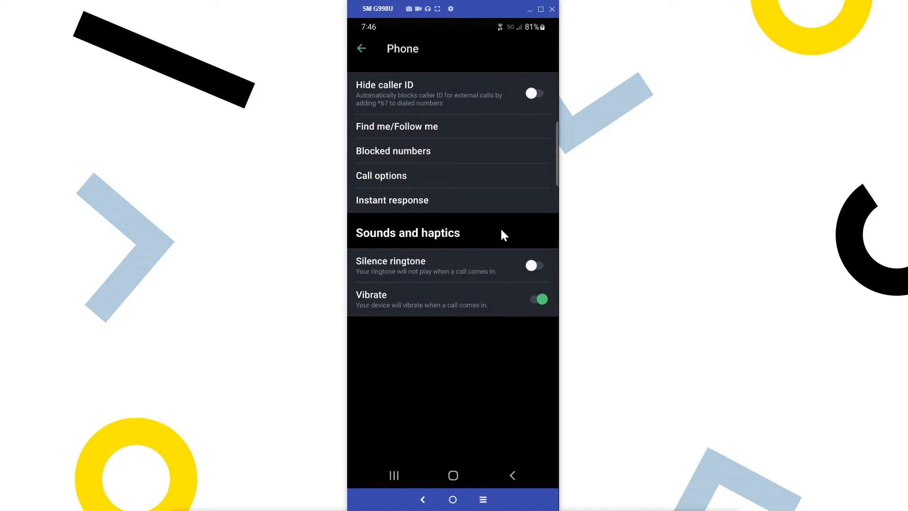
pyautogui.click(397, 126)
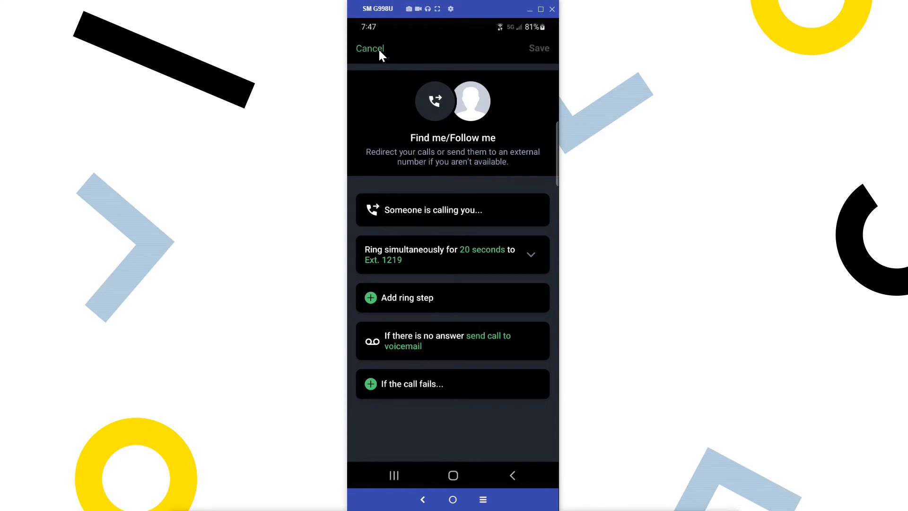
pyautogui.click(369, 48)
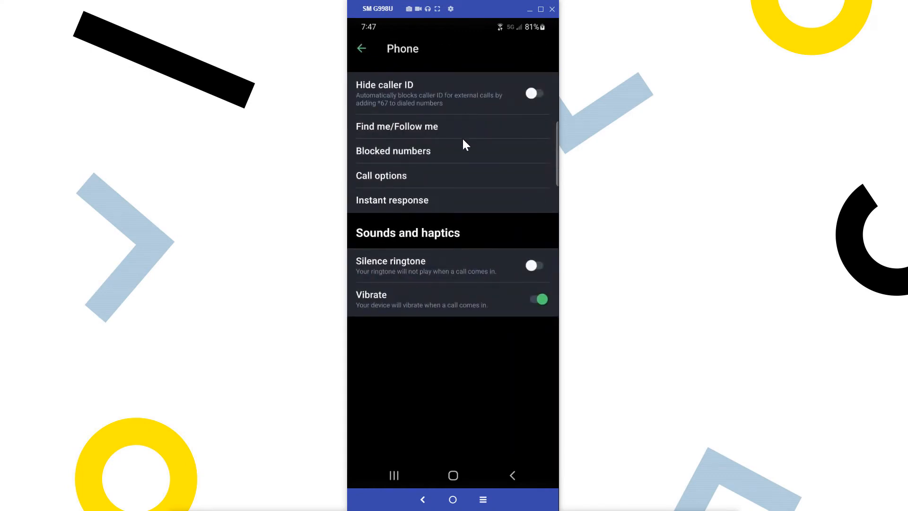
pyautogui.click(392, 150)
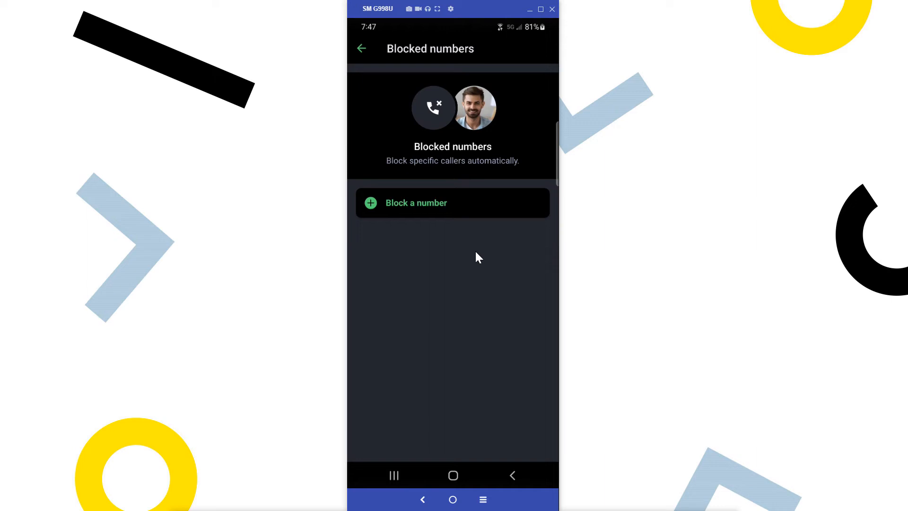
pyautogui.click(361, 48)
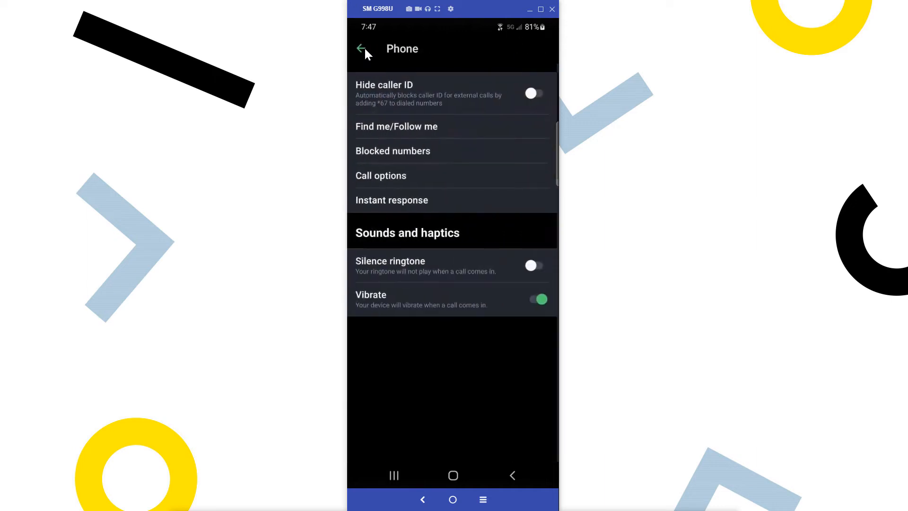
pyautogui.click(380, 176)
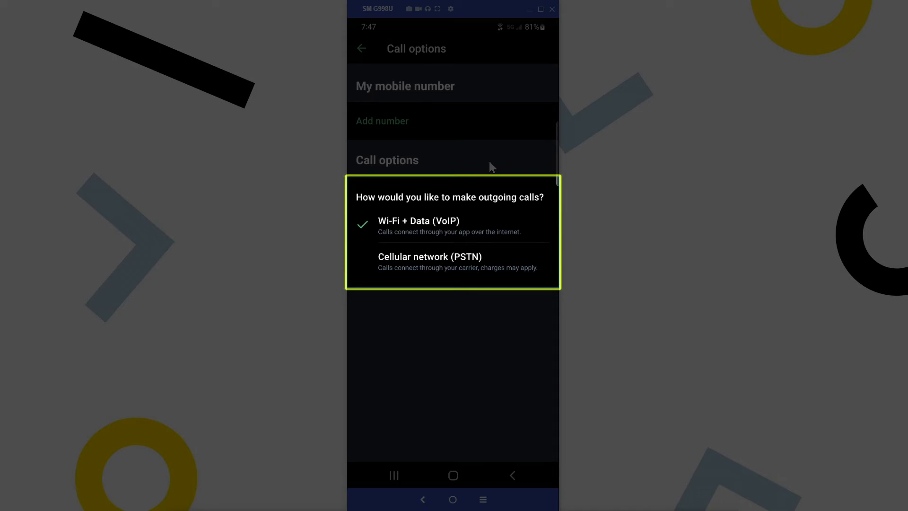
pyautogui.click(361, 48)
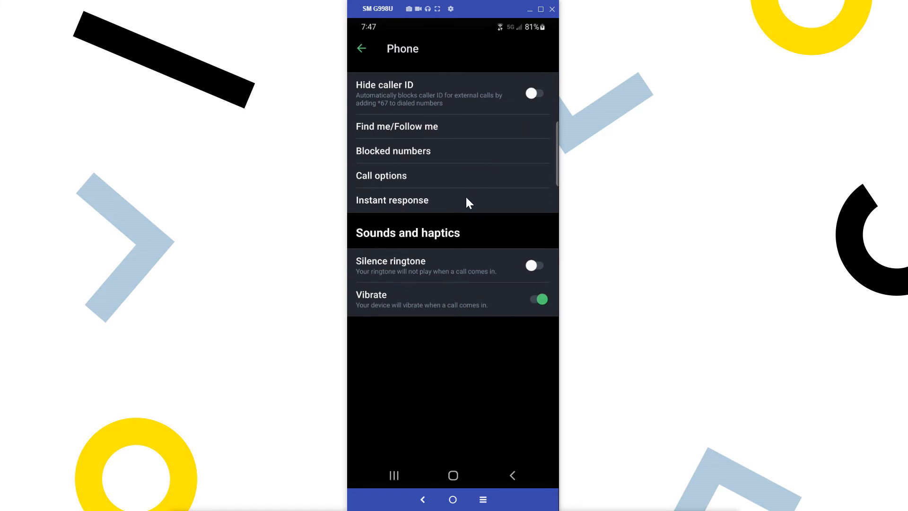
pyautogui.click(392, 199)
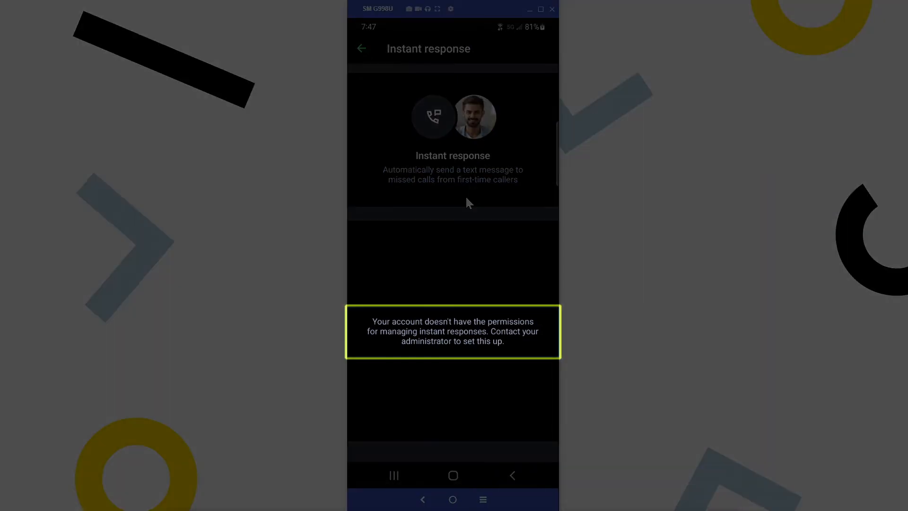
pyautogui.click(360, 49)
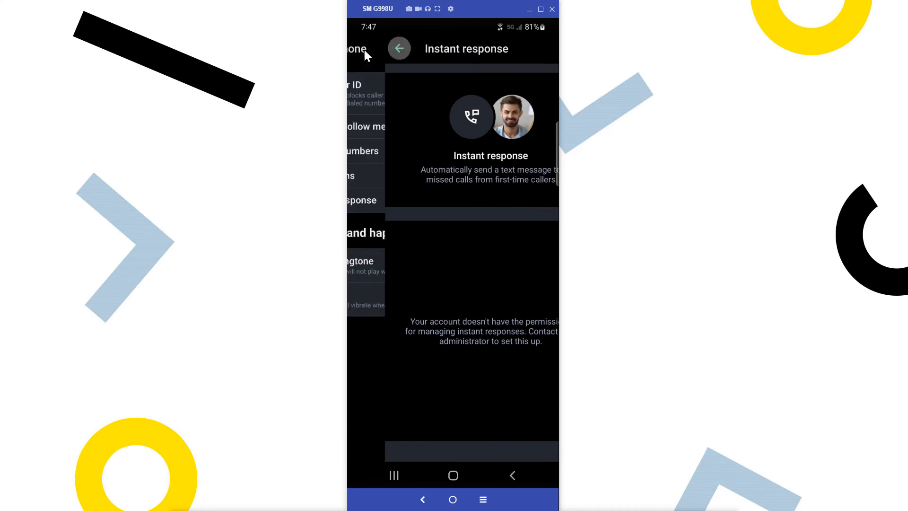
# - Return to Settings, view the three Voicemail greetings, then go back to the list
pyautogui.click(399, 49)
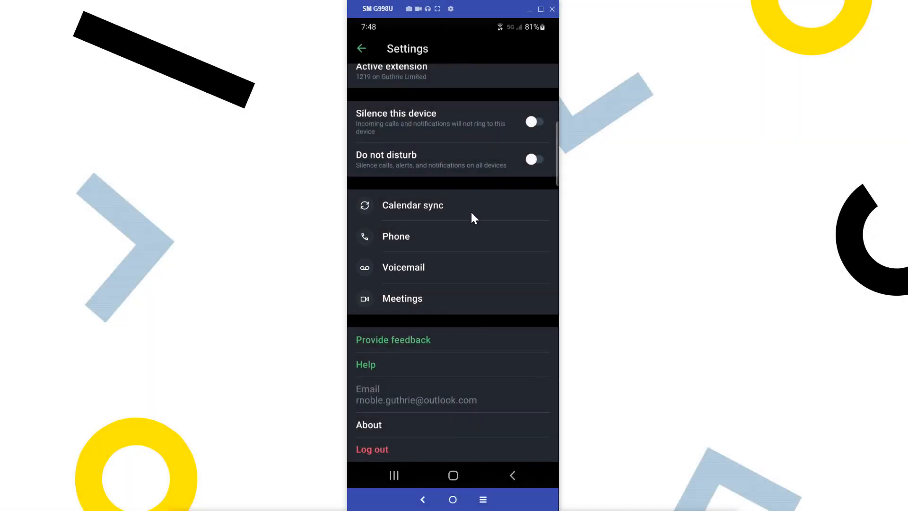
pyautogui.click(404, 266)
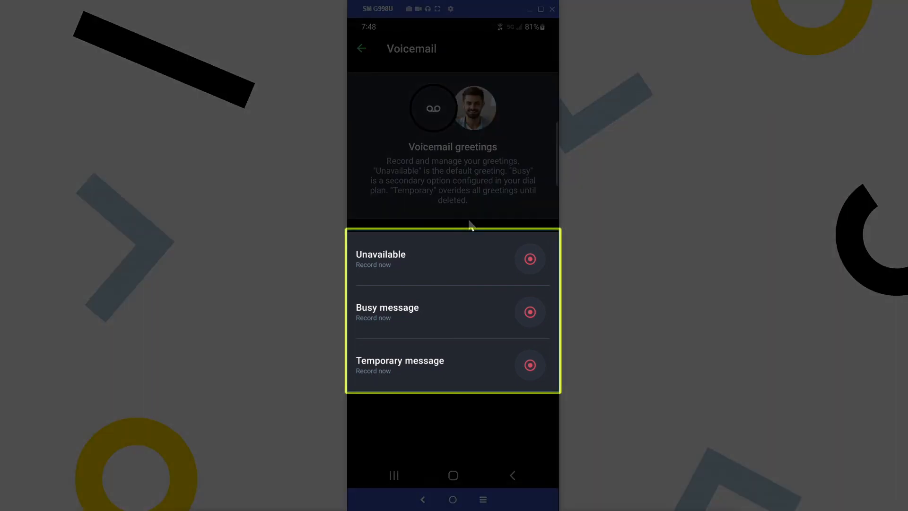
pyautogui.click(360, 49)
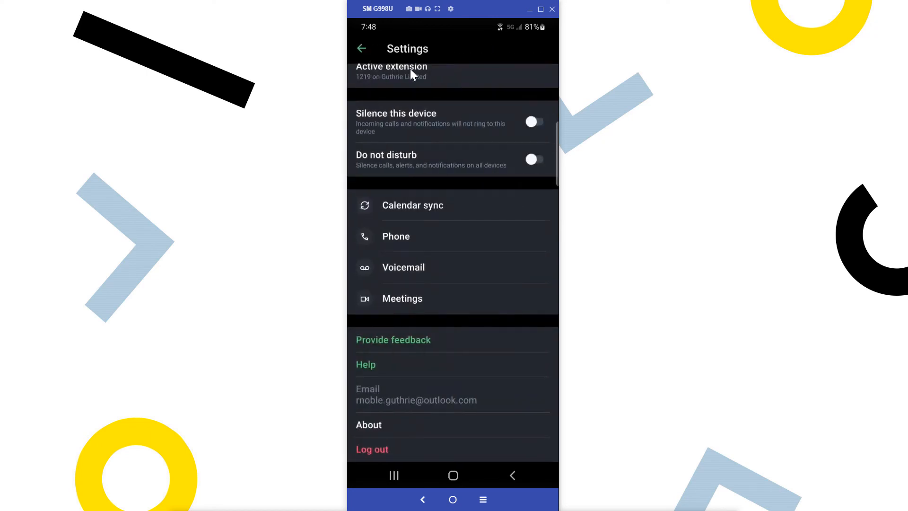
pyautogui.click(402, 298)
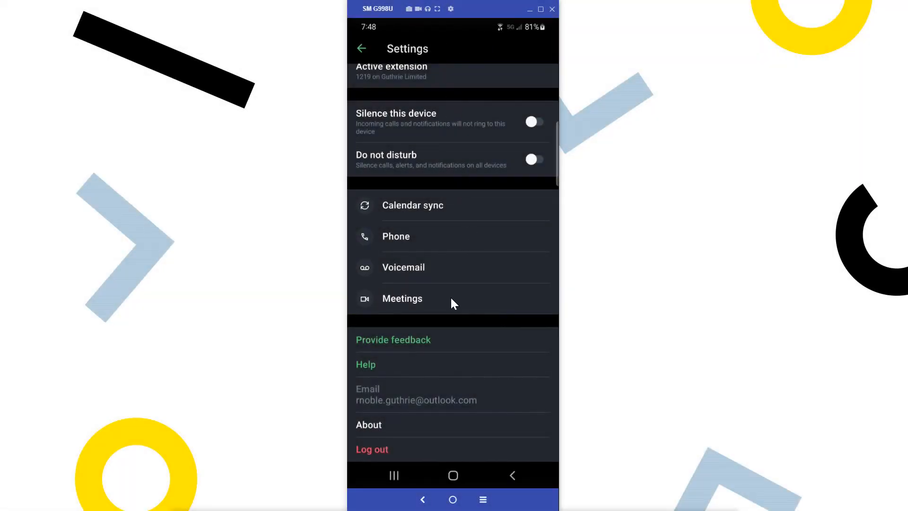
pyautogui.click(402, 299)
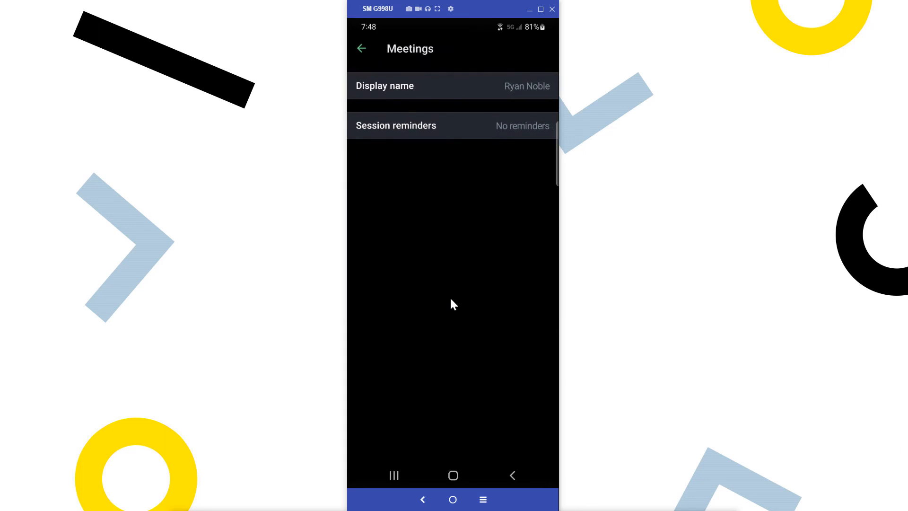
pyautogui.moveTo(430, 216)
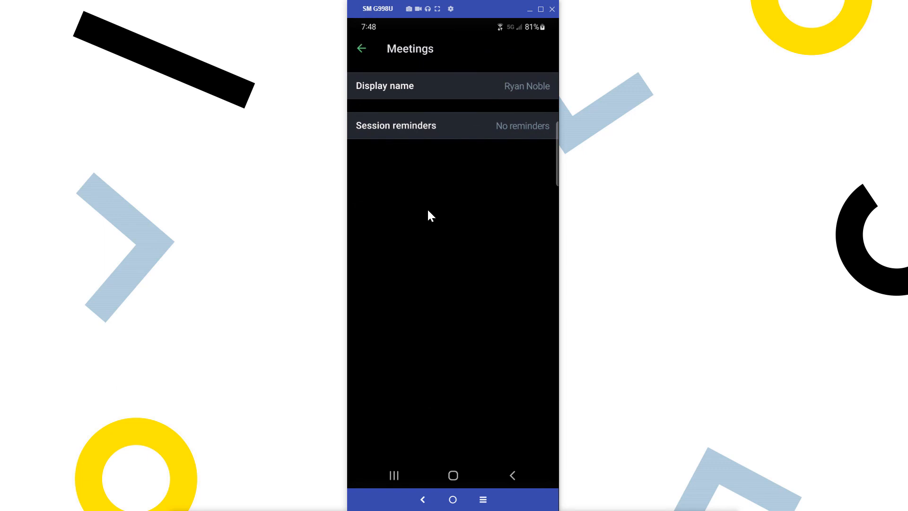
pyautogui.click(361, 48)
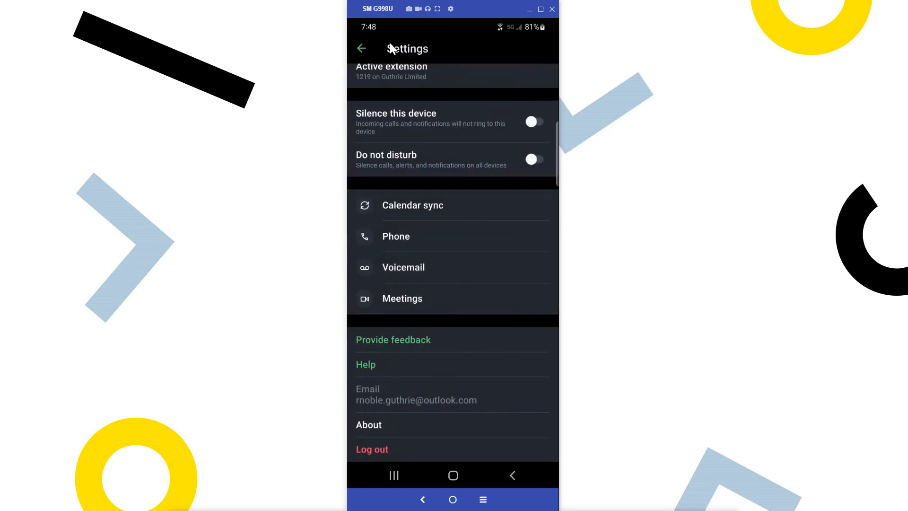